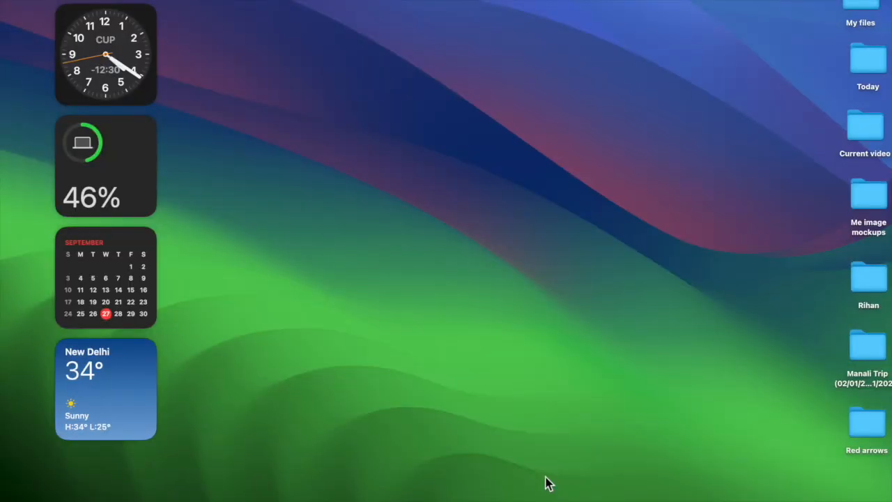
mouse_move(201, 467)
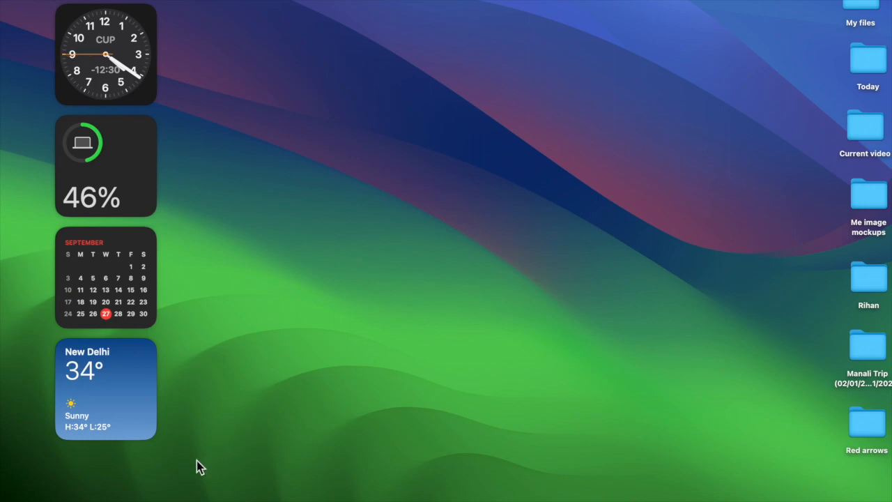
mouse_move(204, 366)
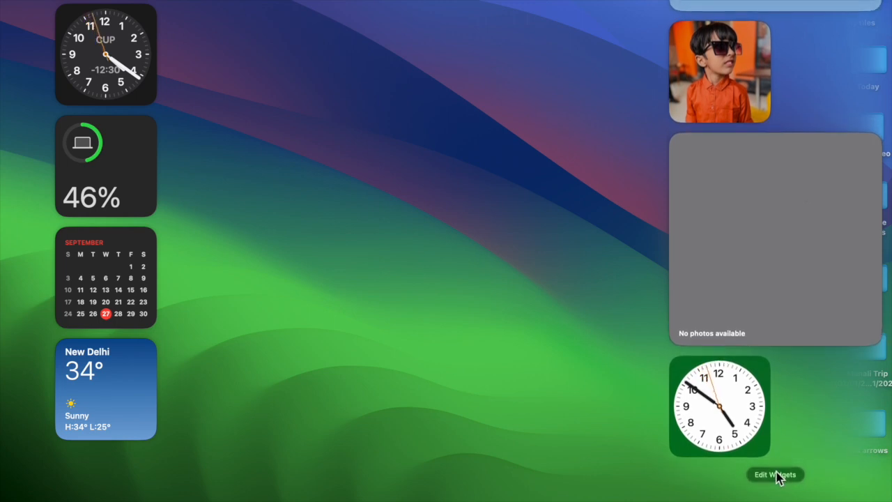
- Add the Calendar Up Next and white analog Clock widgets from the gallery to the desktop
left_click(775, 474)
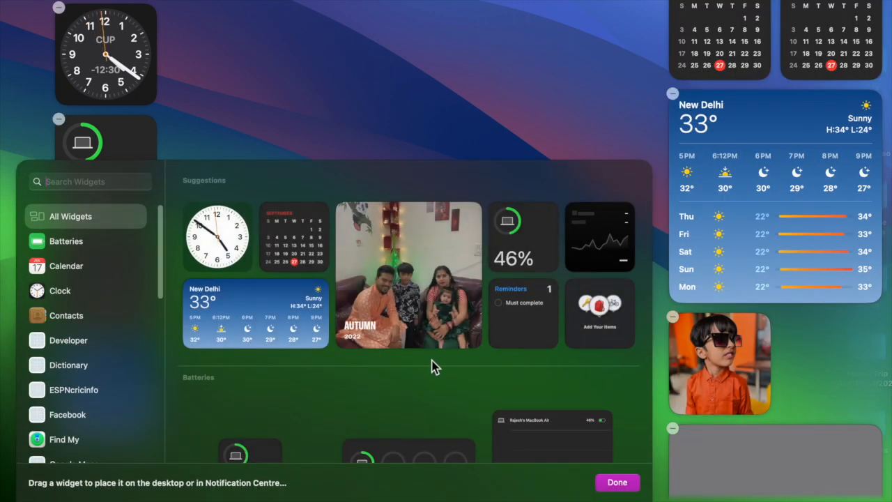
scroll("down", 3)
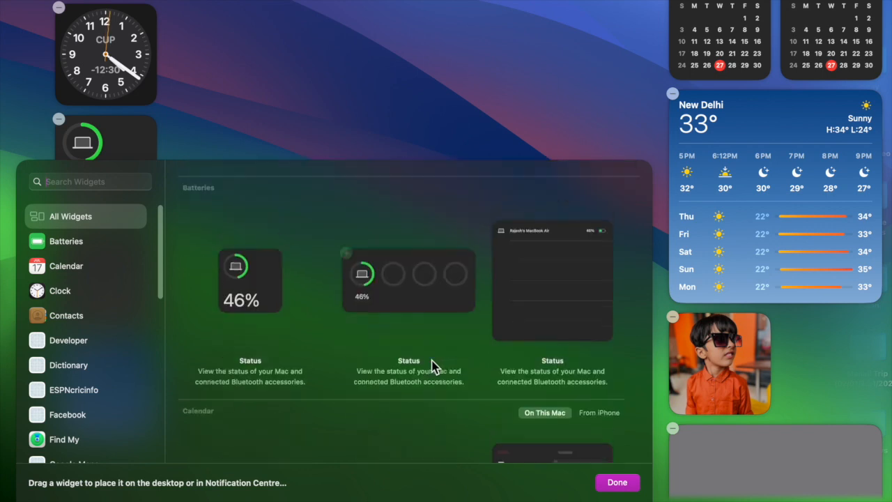
scroll("down", 3)
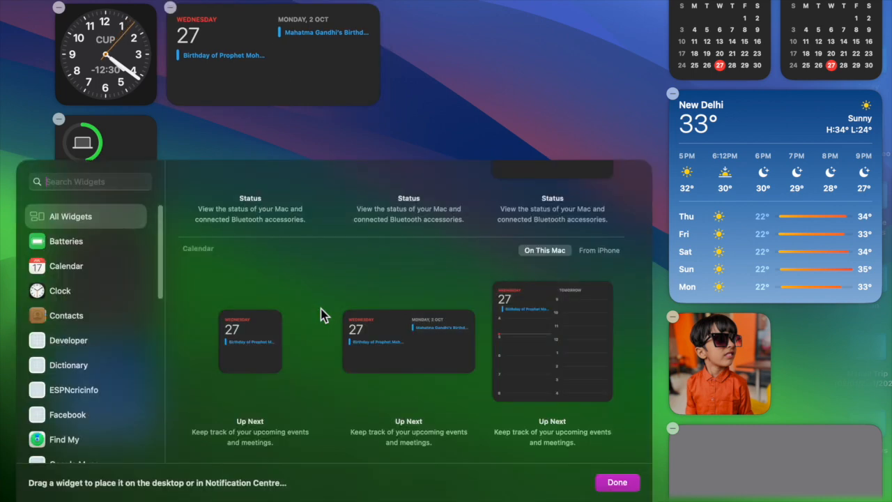
scroll("down", 3)
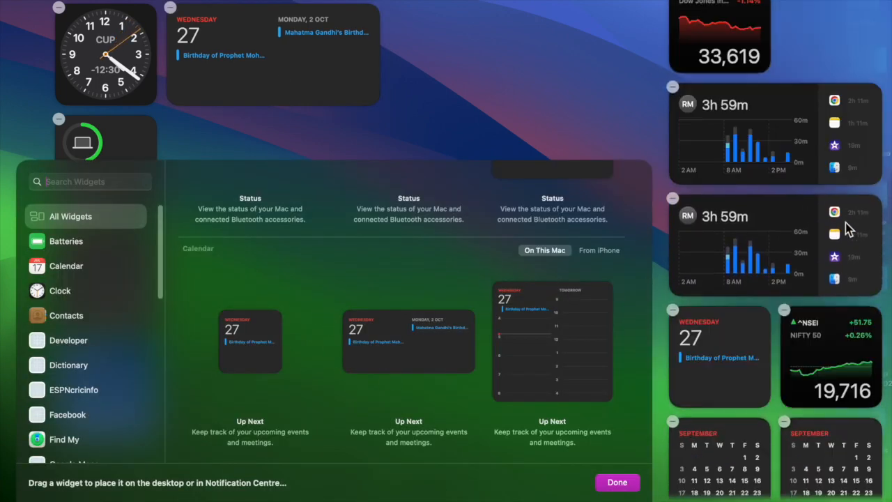
scroll("down", 3)
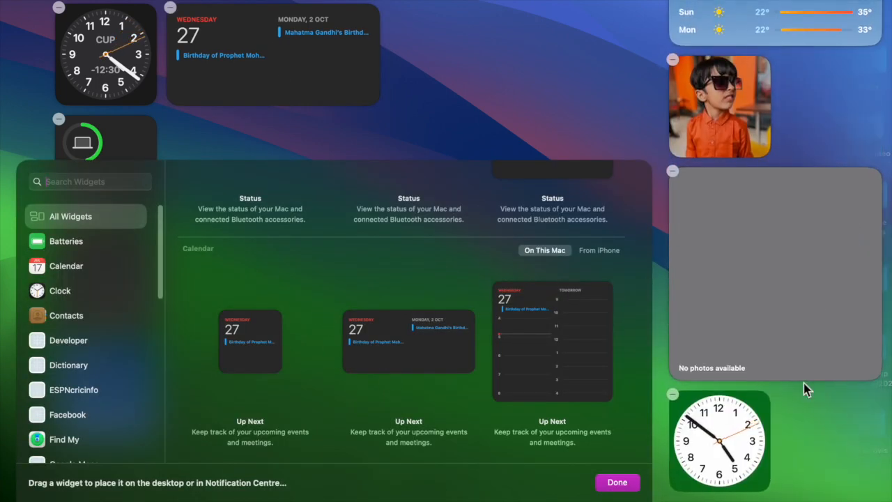
scroll("down", 3)
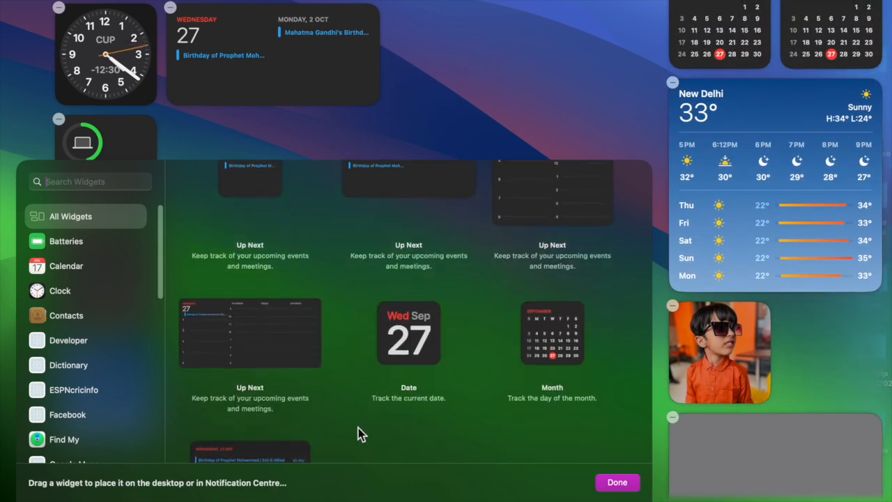
scroll("down", 3)
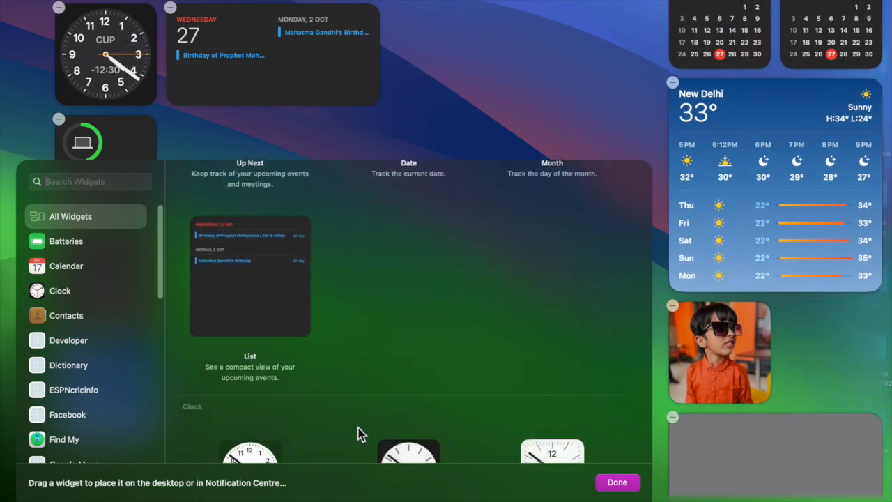
scroll("down", 3)
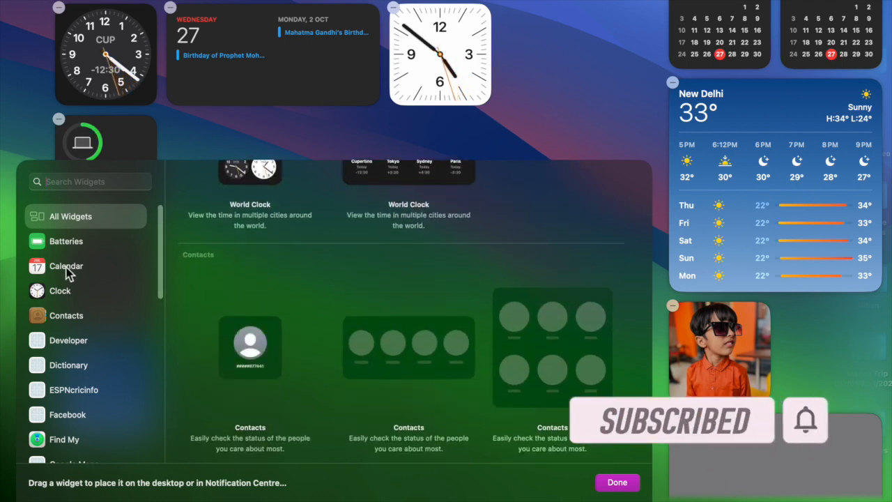
- Browse the Calendar, Contacts, Developer, Dictionary and ESPNcricinfo widget categories
left_click(67, 264)
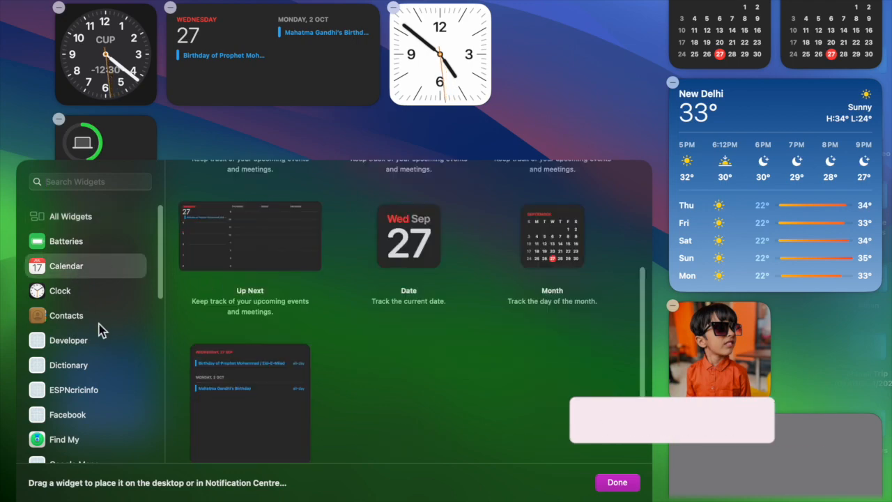
left_click(66, 315)
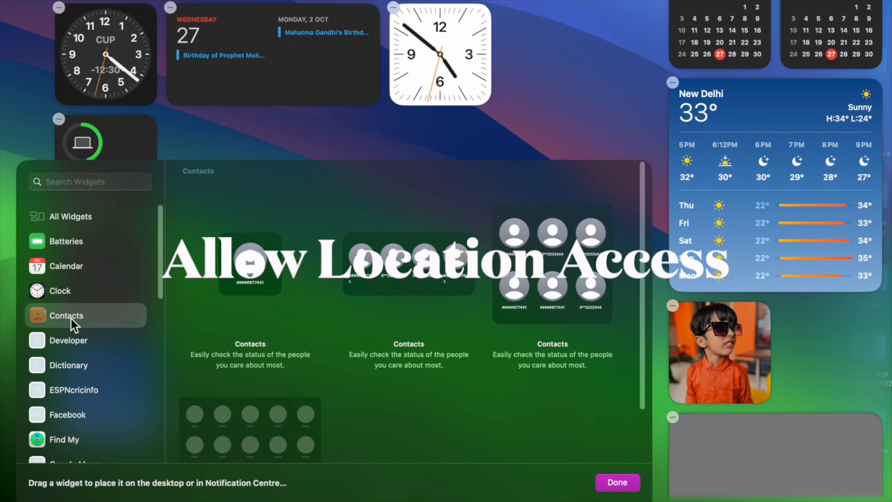
left_click(69, 341)
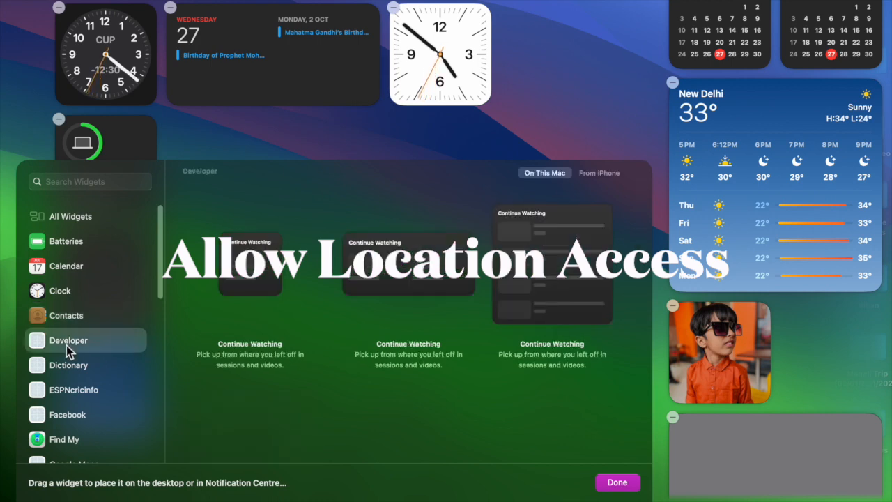
left_click(68, 365)
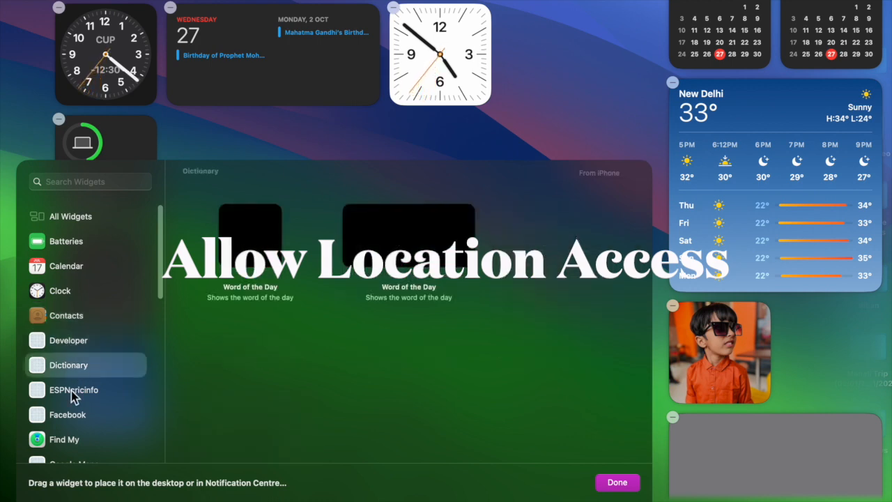
left_click(74, 391)
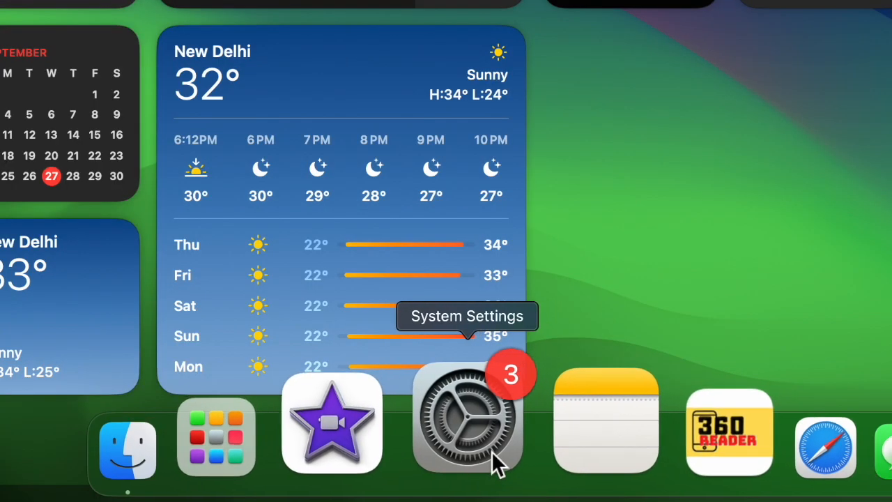
- Go to Privacy & Security > Location Services in System Settings
left_click(467, 418)
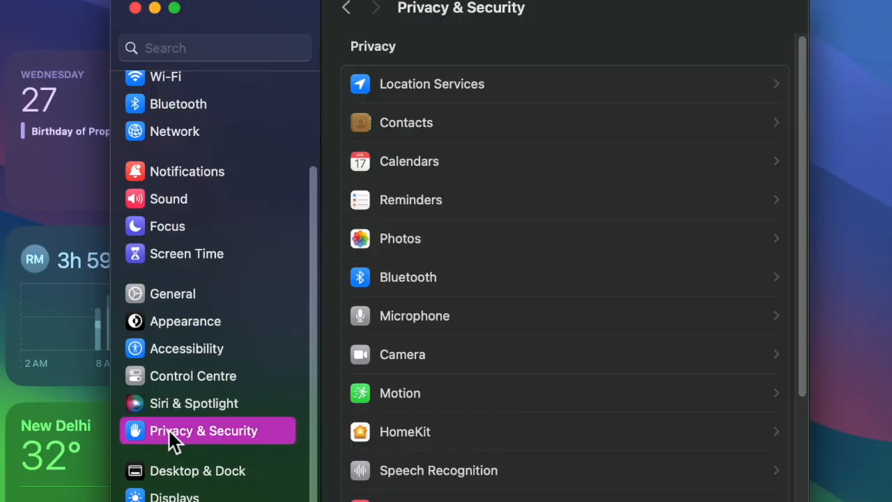
mouse_move(222, 445)
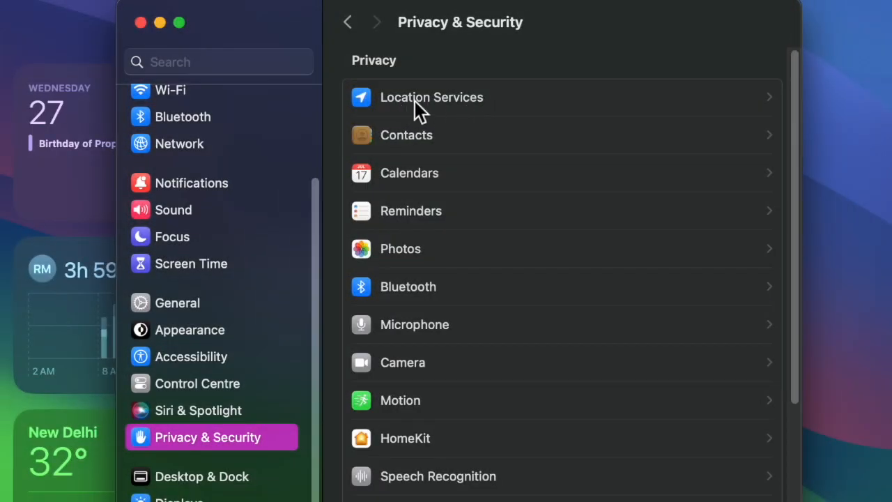
left_click(432, 98)
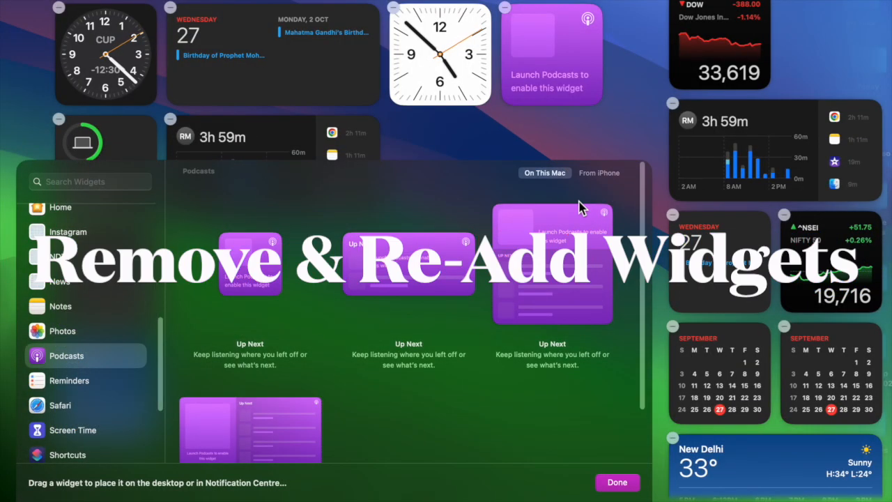
- Leave the widget gallery with Done and show the Stocks widget's options
left_click(616, 482)
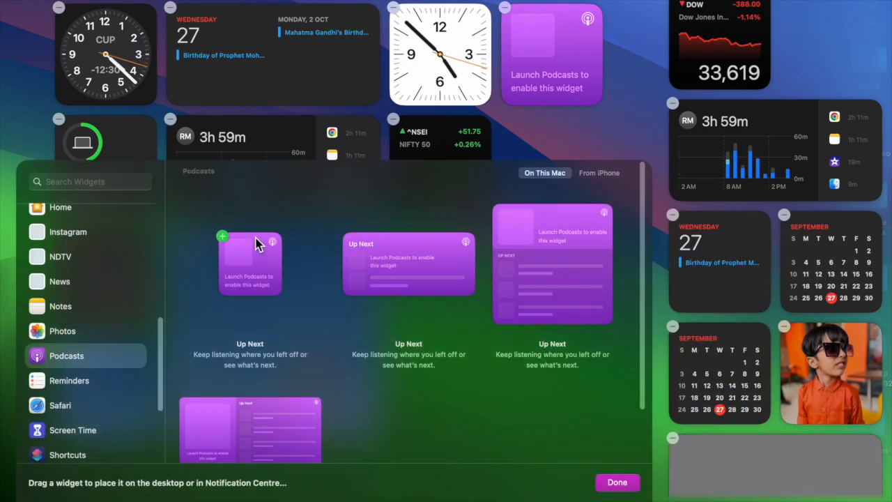
mouse_move(178, 403)
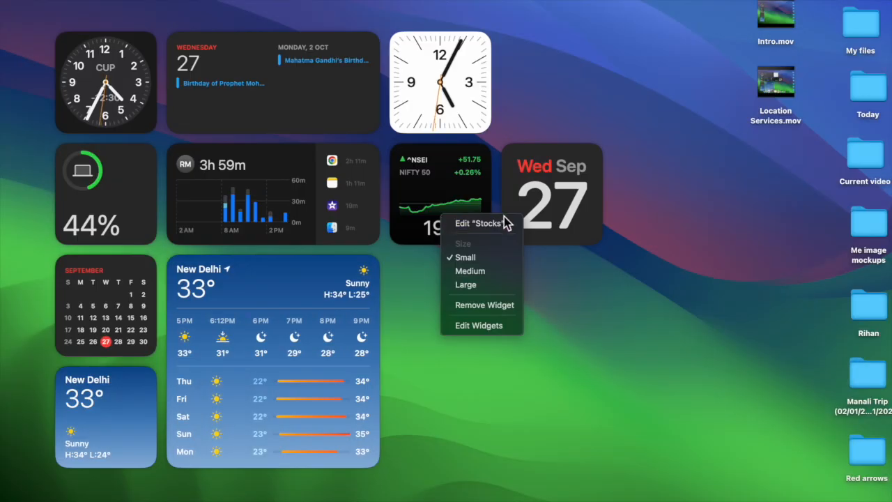
mouse_move(477, 311)
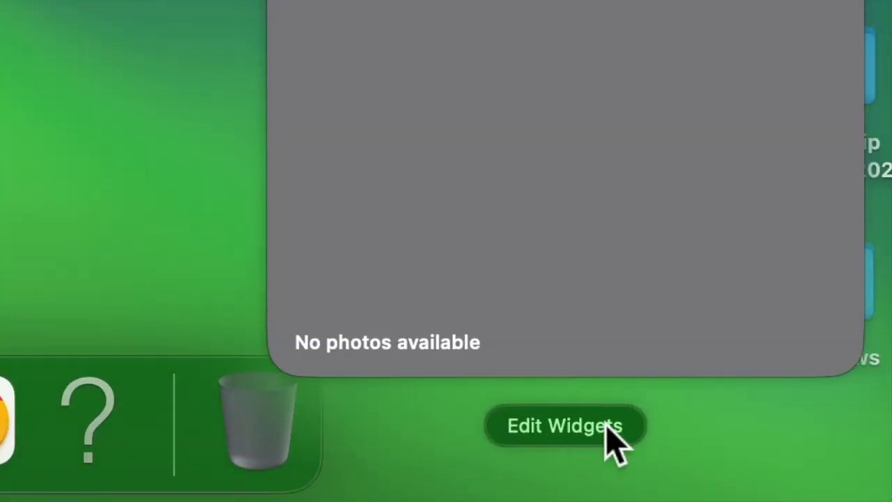
- Reopen the widget gallery from the desktop's Edit Widgets option
left_click(564, 425)
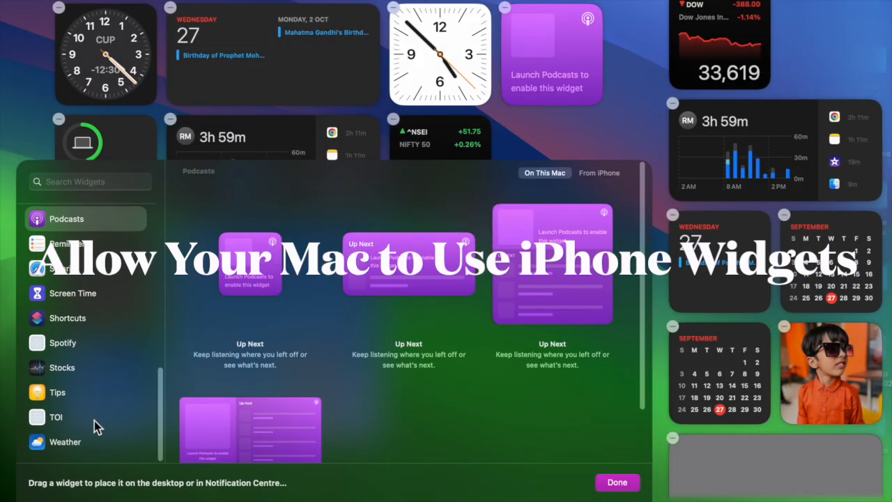
mouse_move(67, 374)
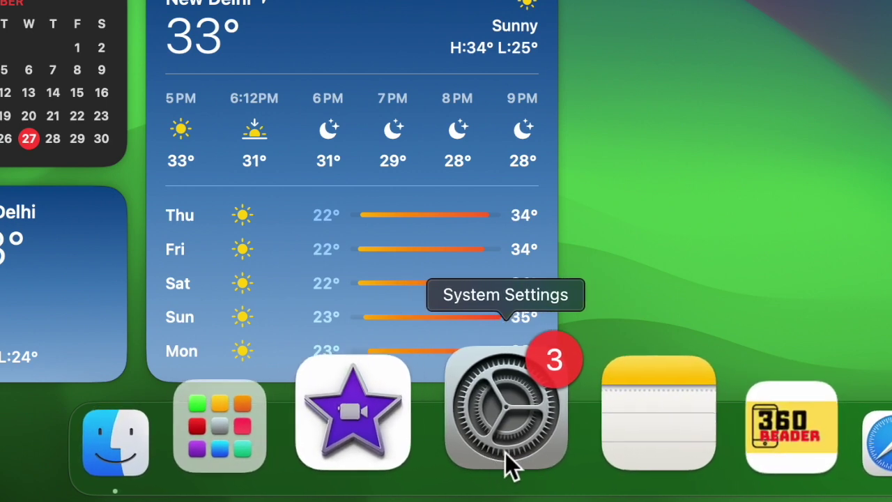
- Review Desktop & Dock settings confirming Show Widgets is enabled on the desktop
left_click(504, 411)
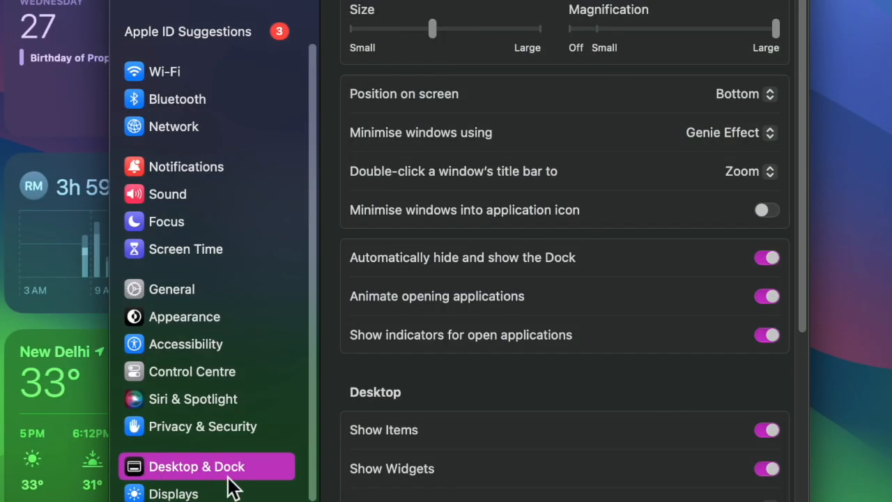
scroll("down", 3)
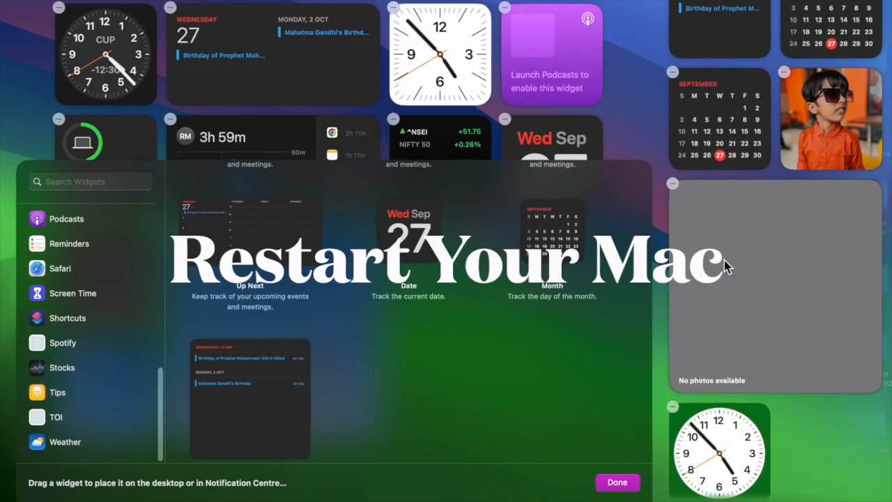
- Close the gallery, leaving the desktop widgets including Start Sharing Location
scroll("down", 3)
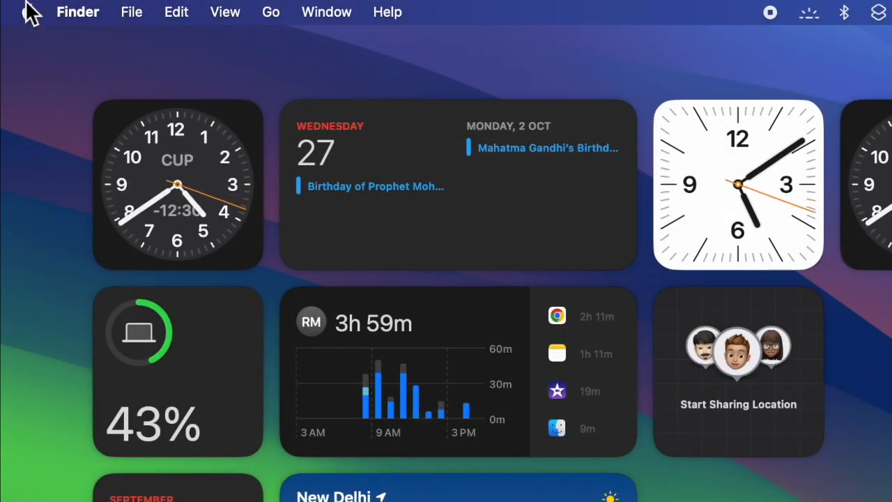
- Choose Restart from the Apple menu so the desktop widgets reload
left_click(28, 11)
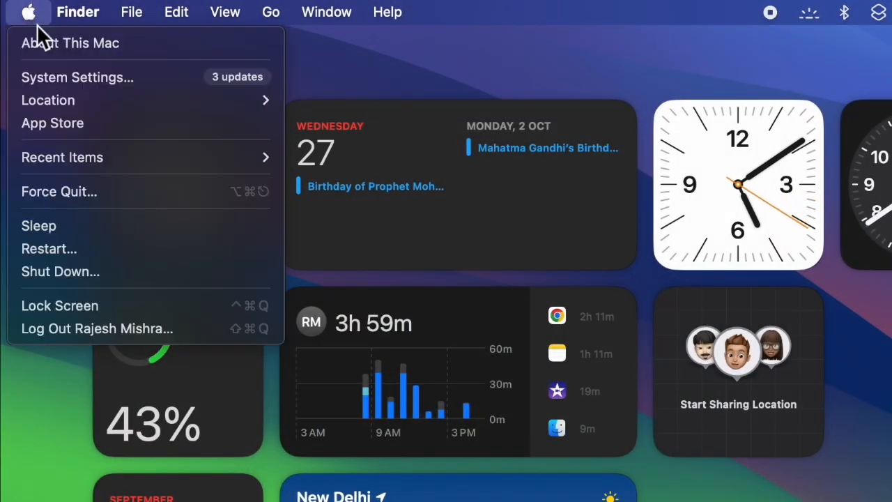
mouse_move(105, 248)
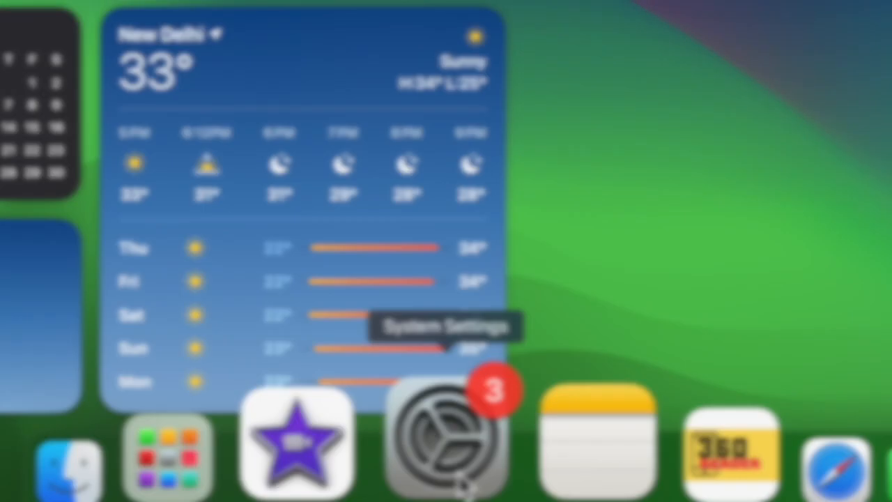
- Check Software Update under General, finding macOS Sonoma 14.0 available
left_click(446, 439)
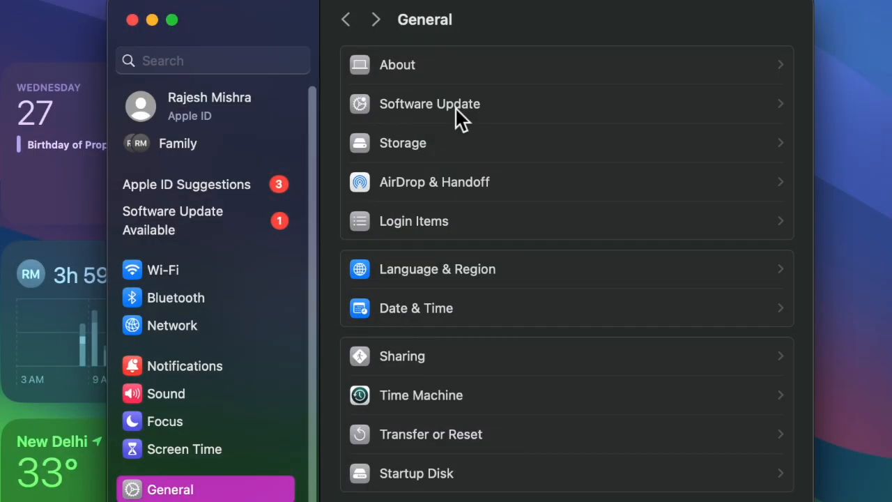
left_click(430, 104)
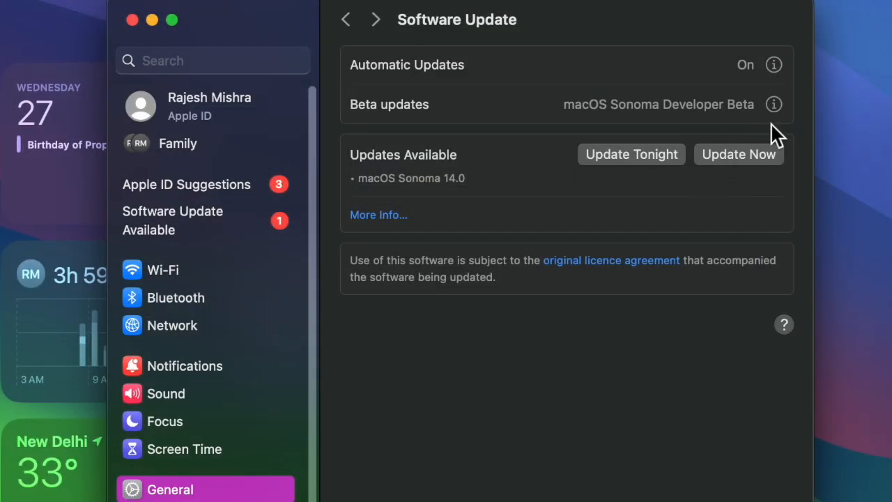
mouse_move(522, 68)
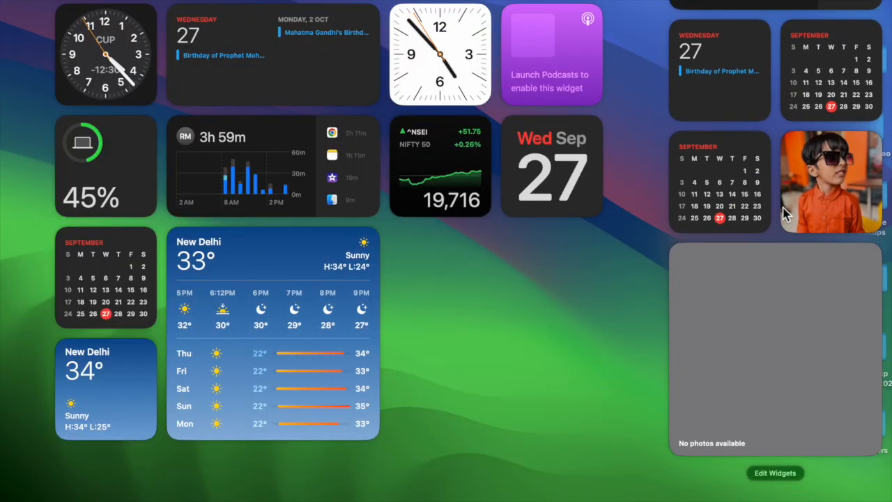
mouse_move(862, 415)
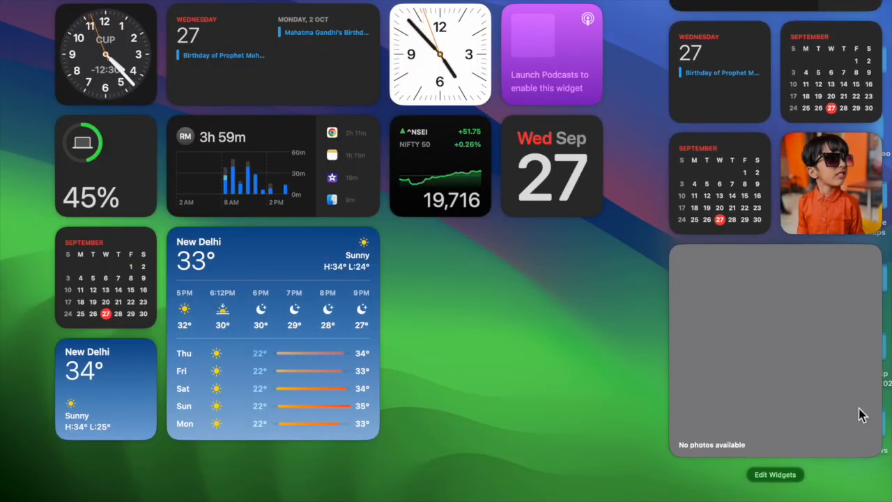
- Browse the Clock widgets in the gallery, including City and World Clock
left_click(776, 474)
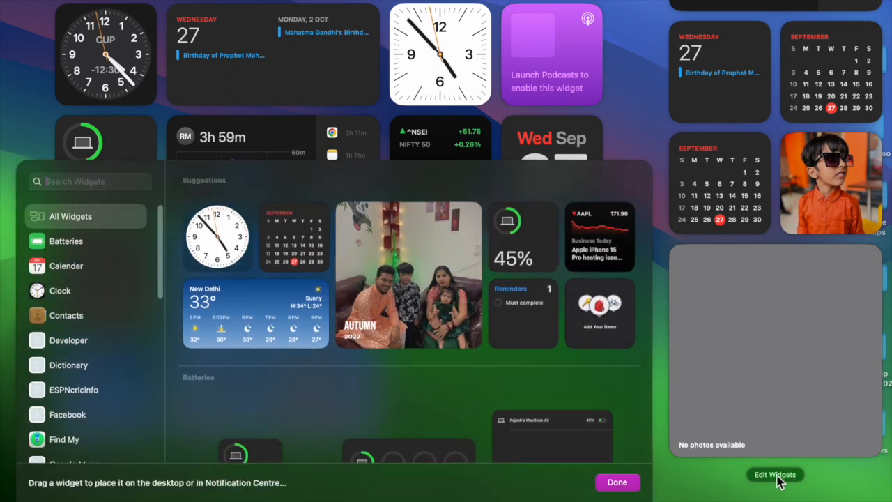
left_click(60, 292)
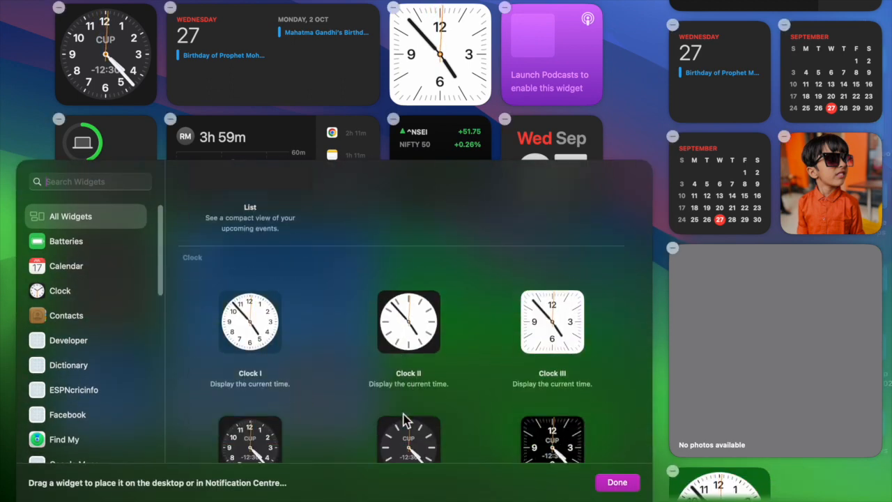
scroll("down", 3)
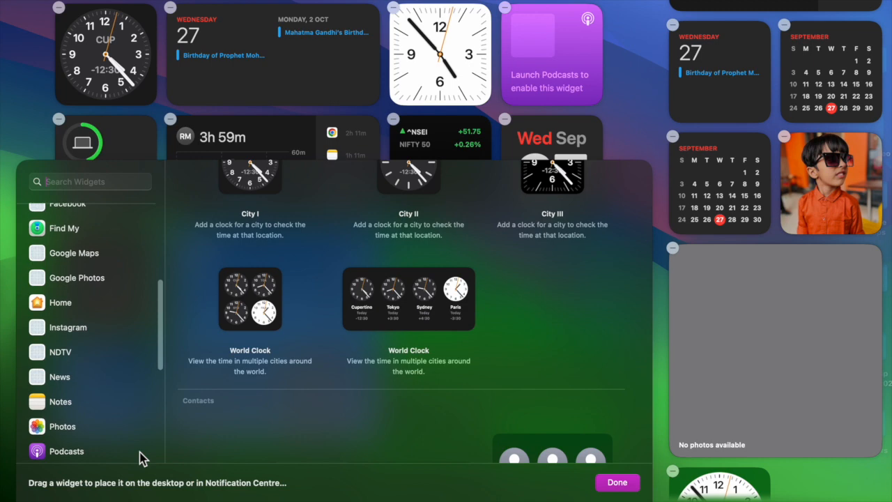
scroll("up", 3)
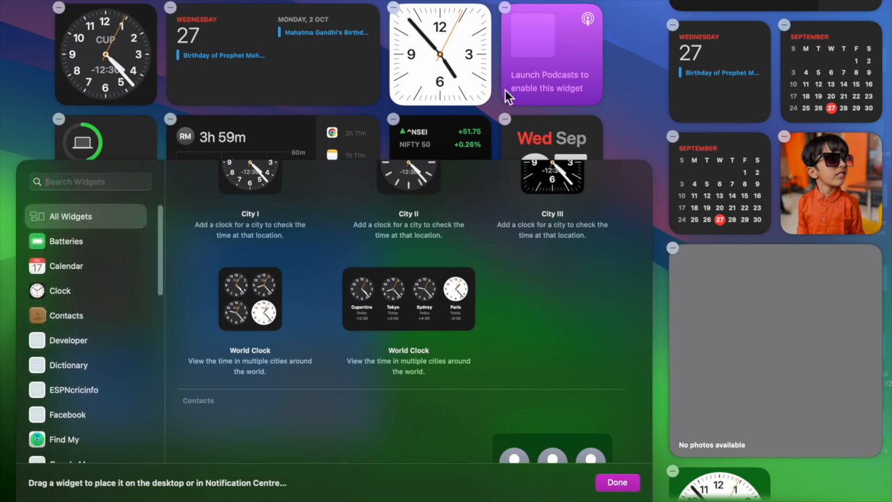
mouse_move(536, 64)
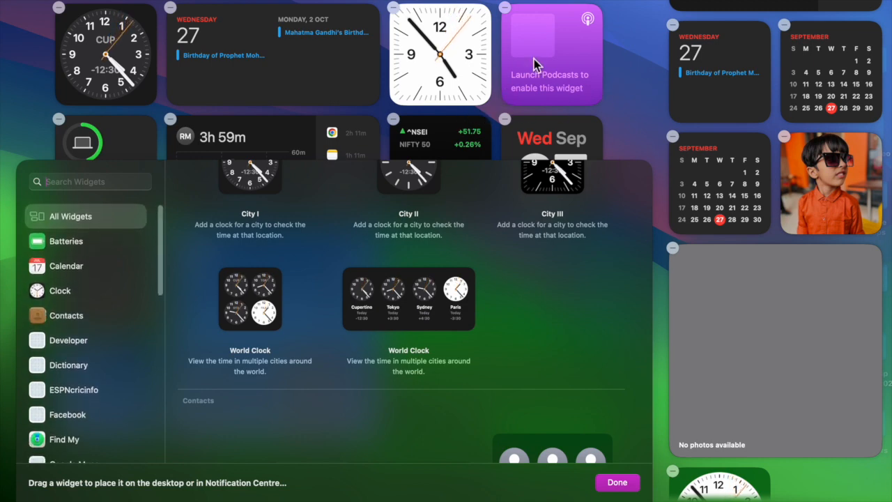